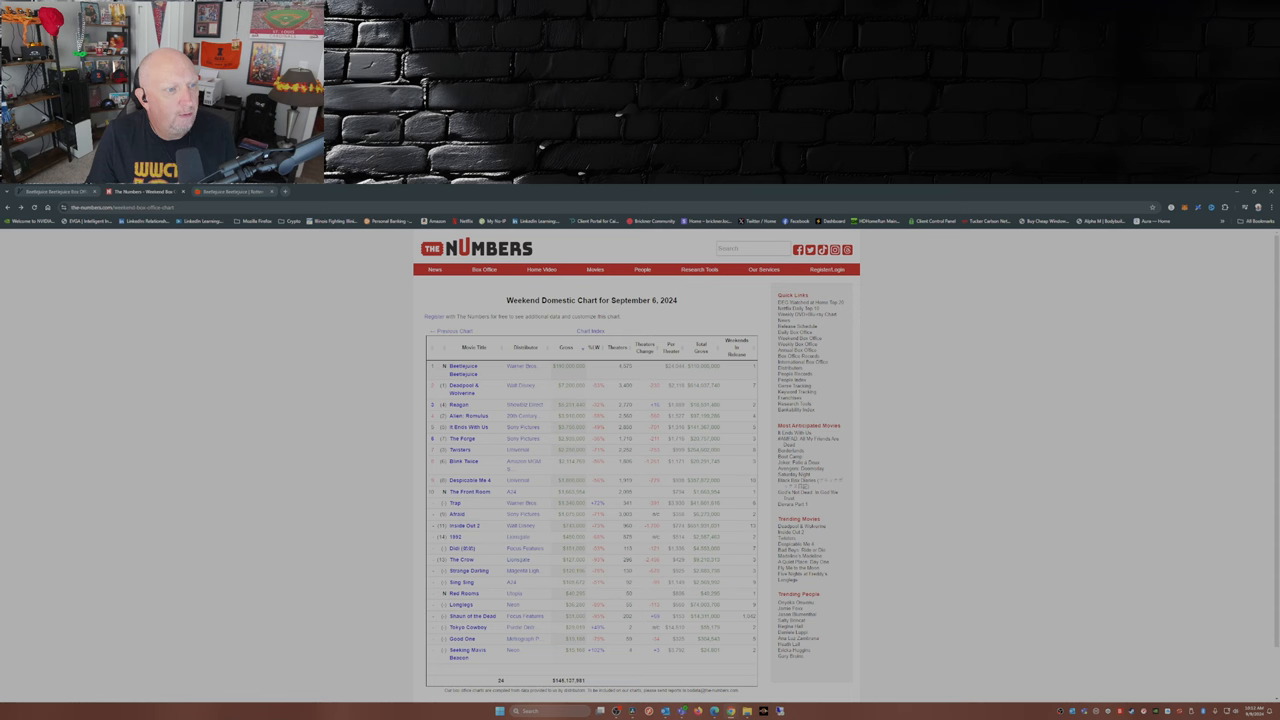
Open Beetlejuice Beetlejuice from the weekend chart, review its box office and summary metrics, then its Rotten Tomatoes link
click(463, 368)
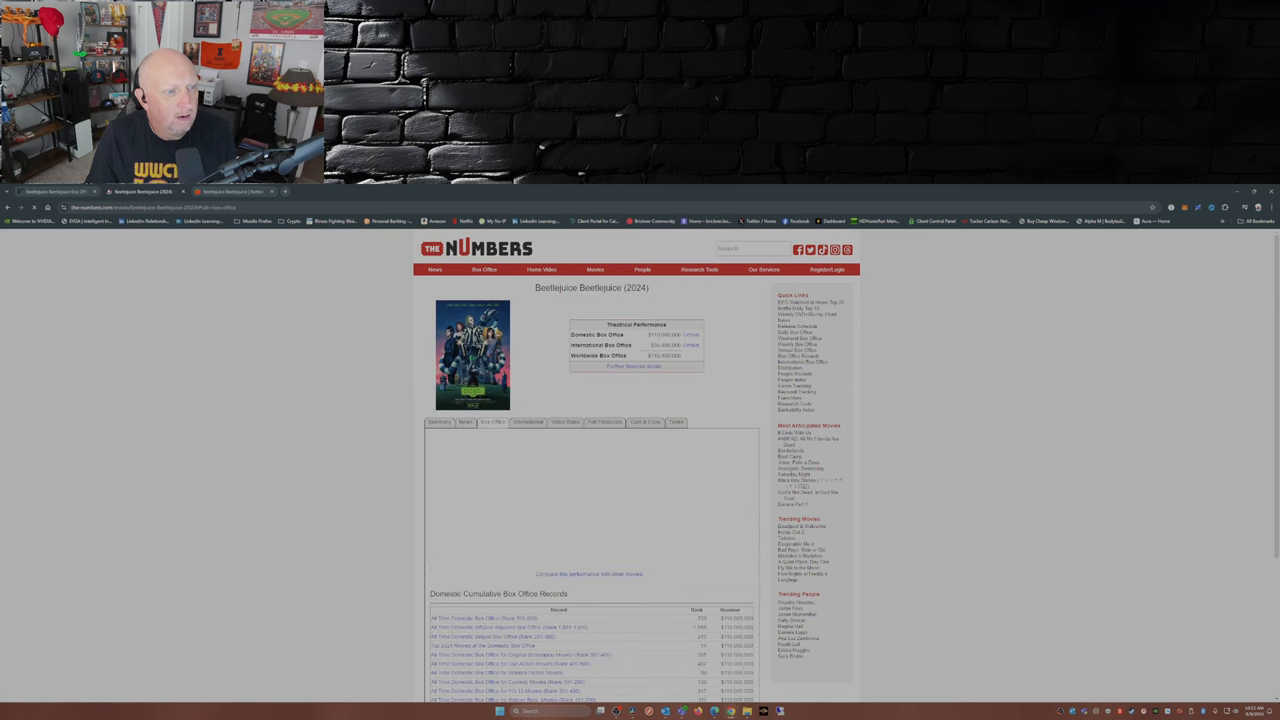
click(492, 421)
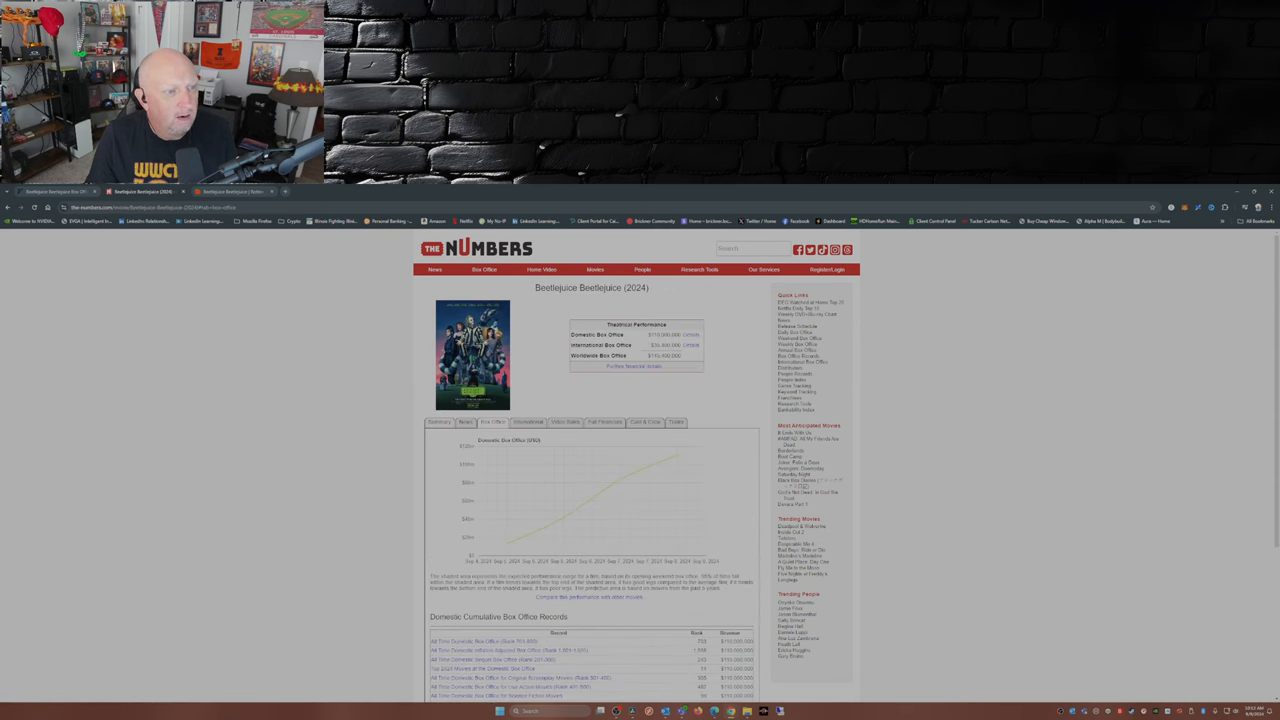
click(440, 421)
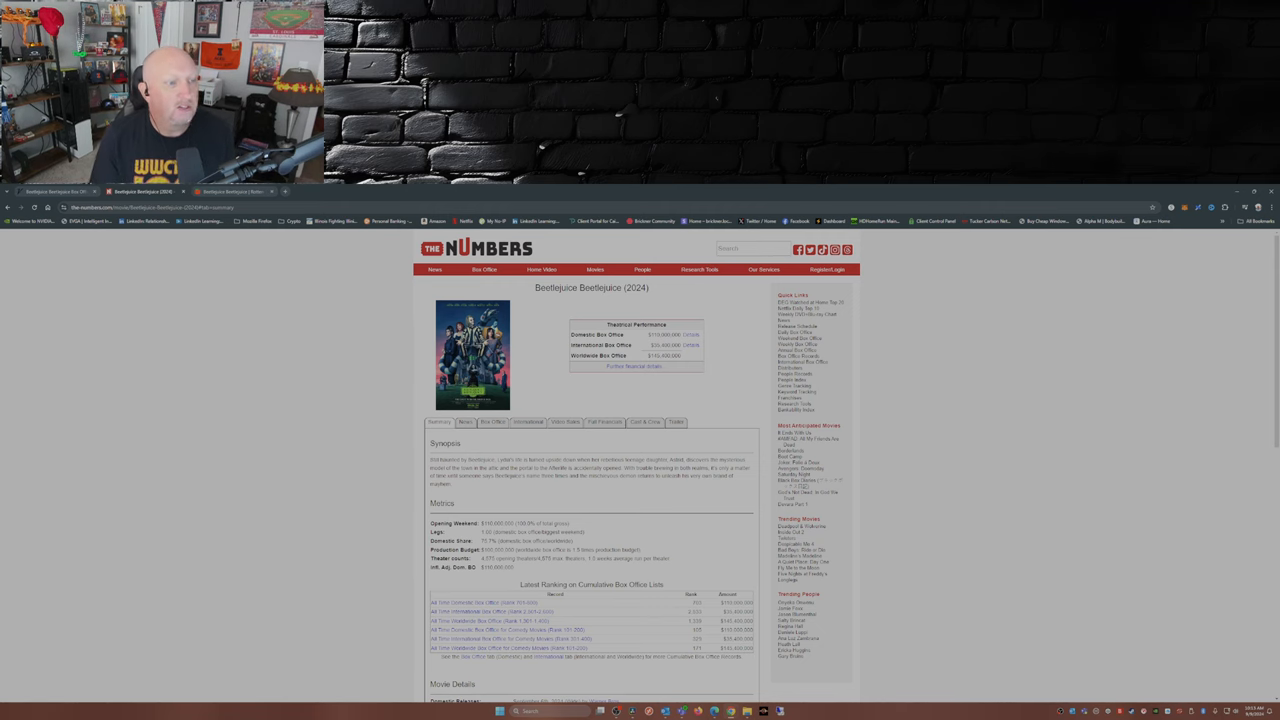
click(228, 191)
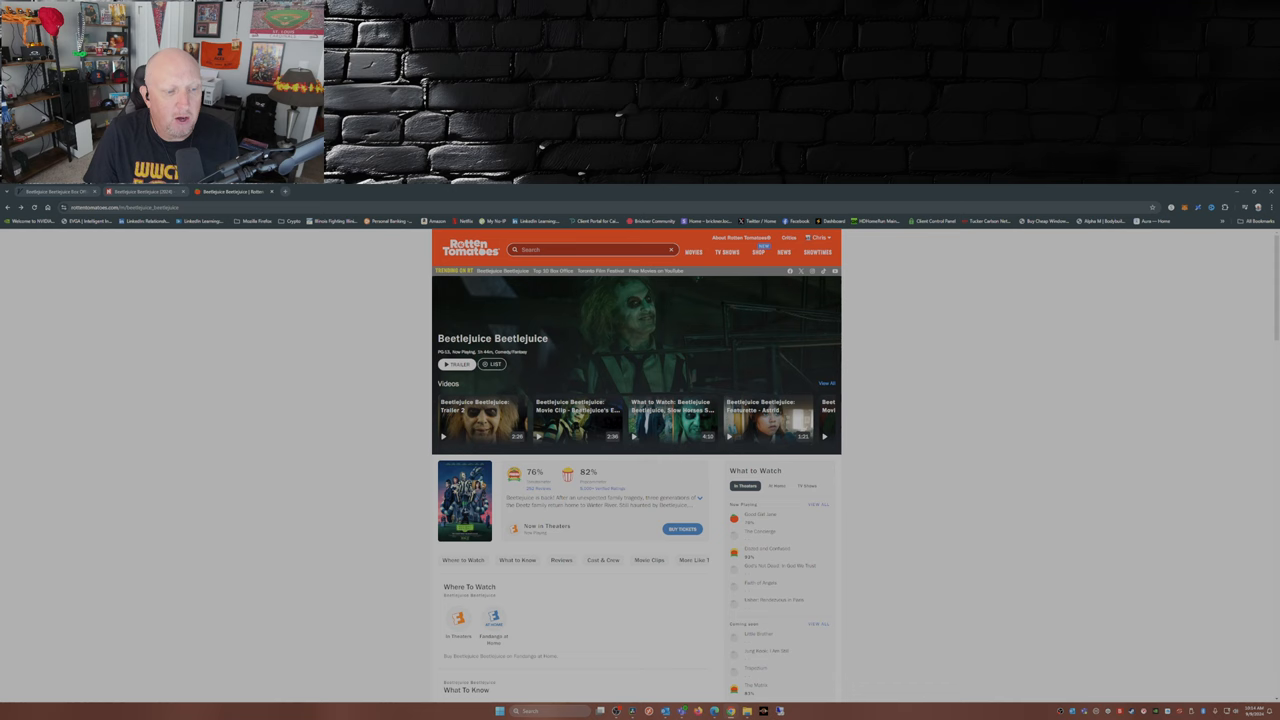
Show the score breakdown for All Critics (76% Tomatometer) and Verified Audience (82% Popcornmeter)
click(535, 478)
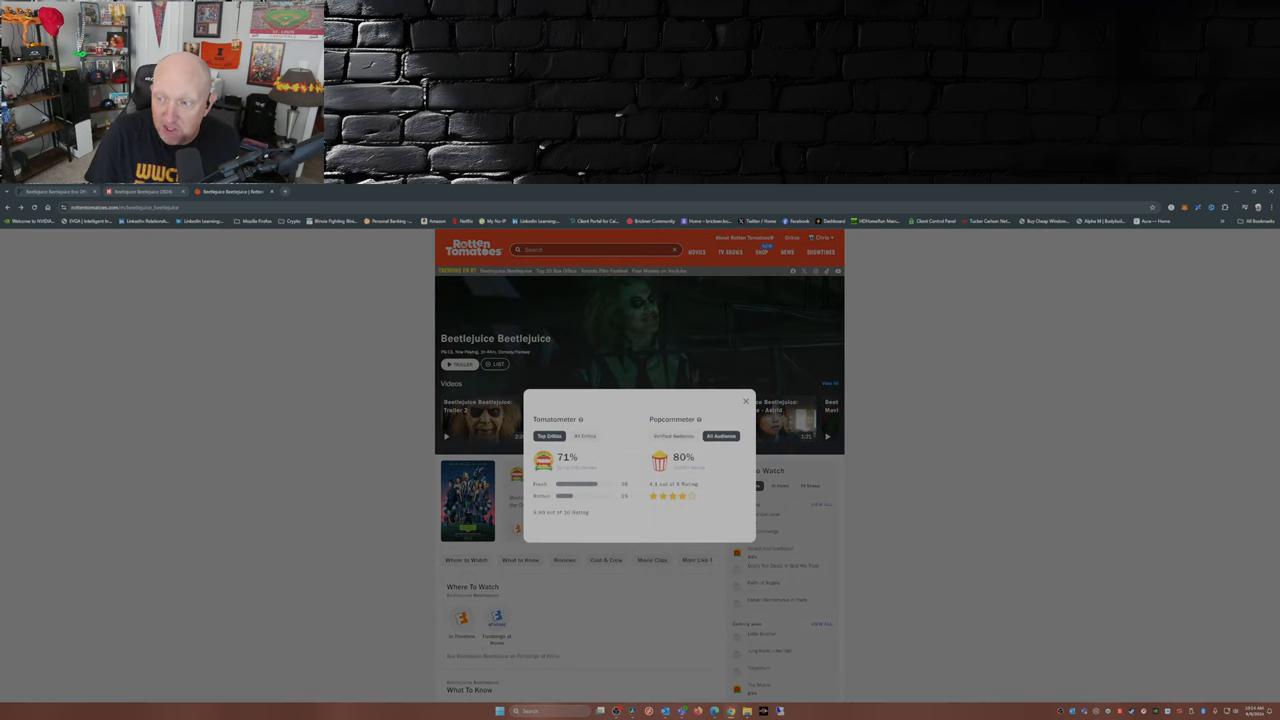
click(584, 436)
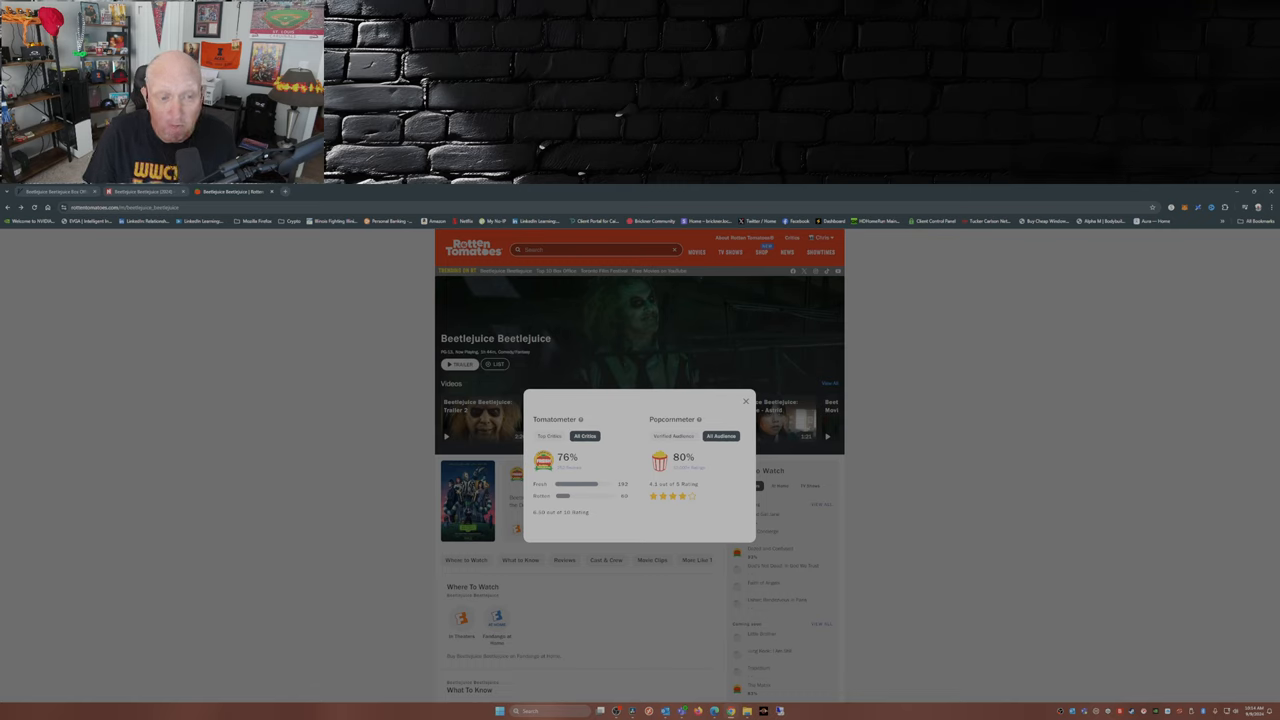
click(673, 435)
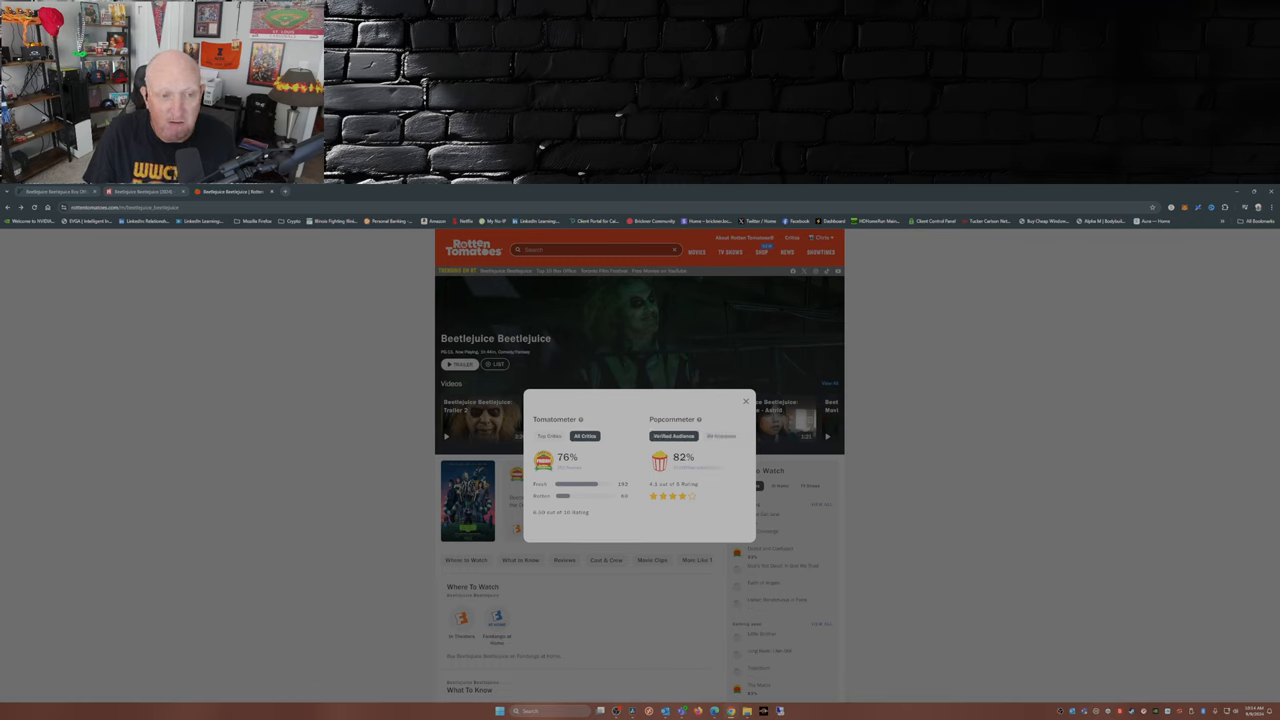